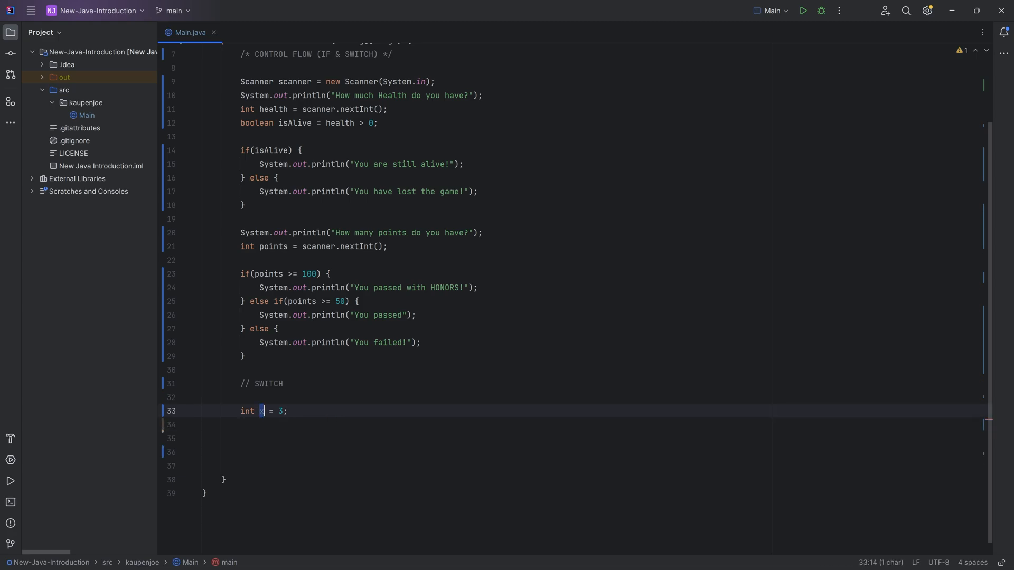
{"action": "type", "text": "switch (x) {"}
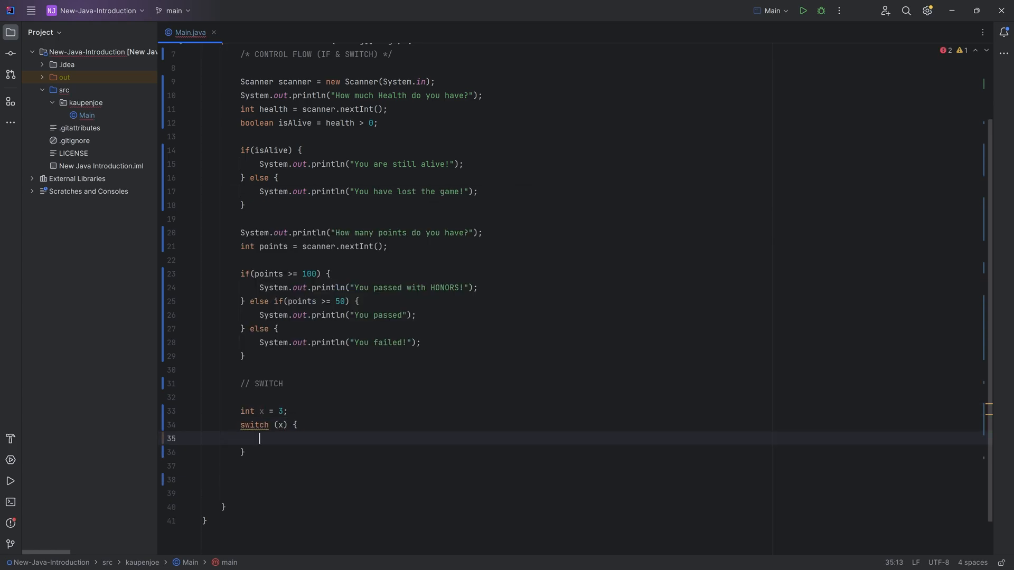
{"action": "type", "text": "case 0: System.out.println(\"X is 0\");"}
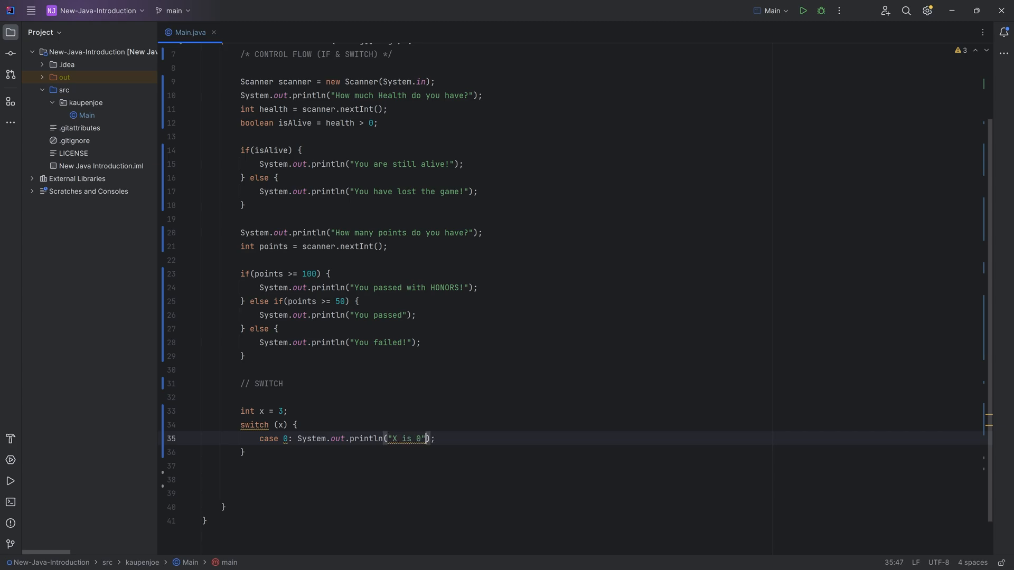